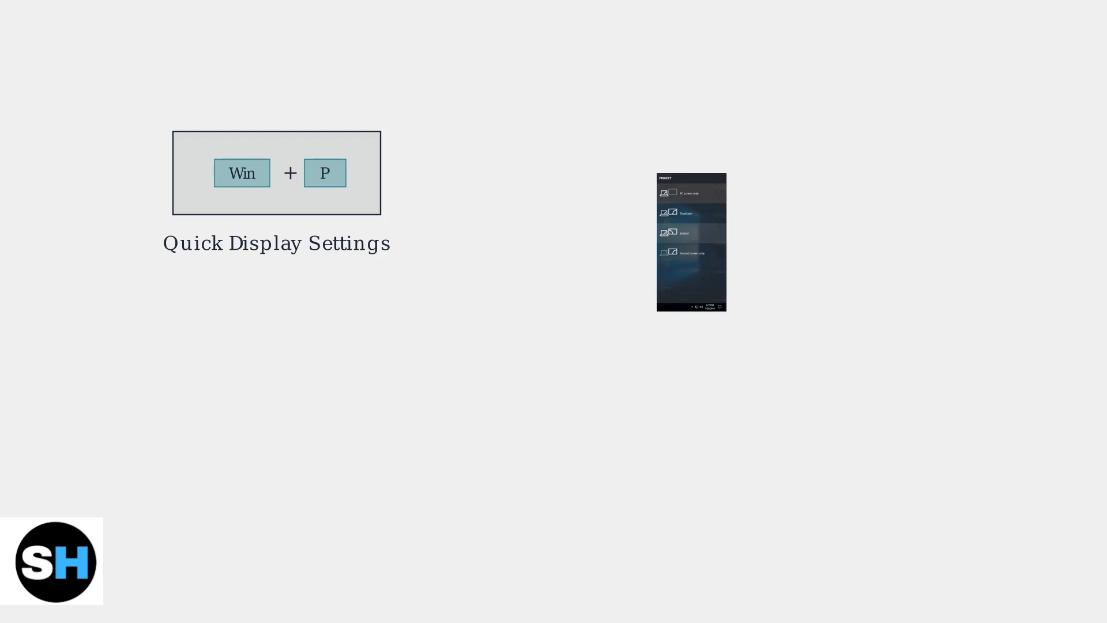
Advance the animation to reveal the Extend box with its 'Desktop spans both screens' caption.
click(682, 232)
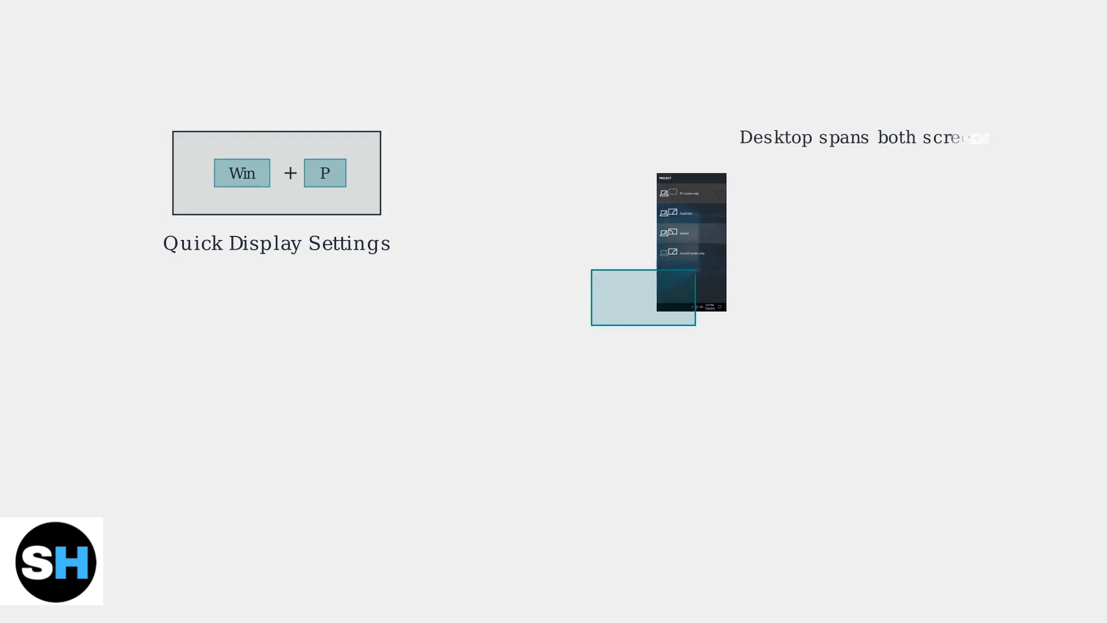